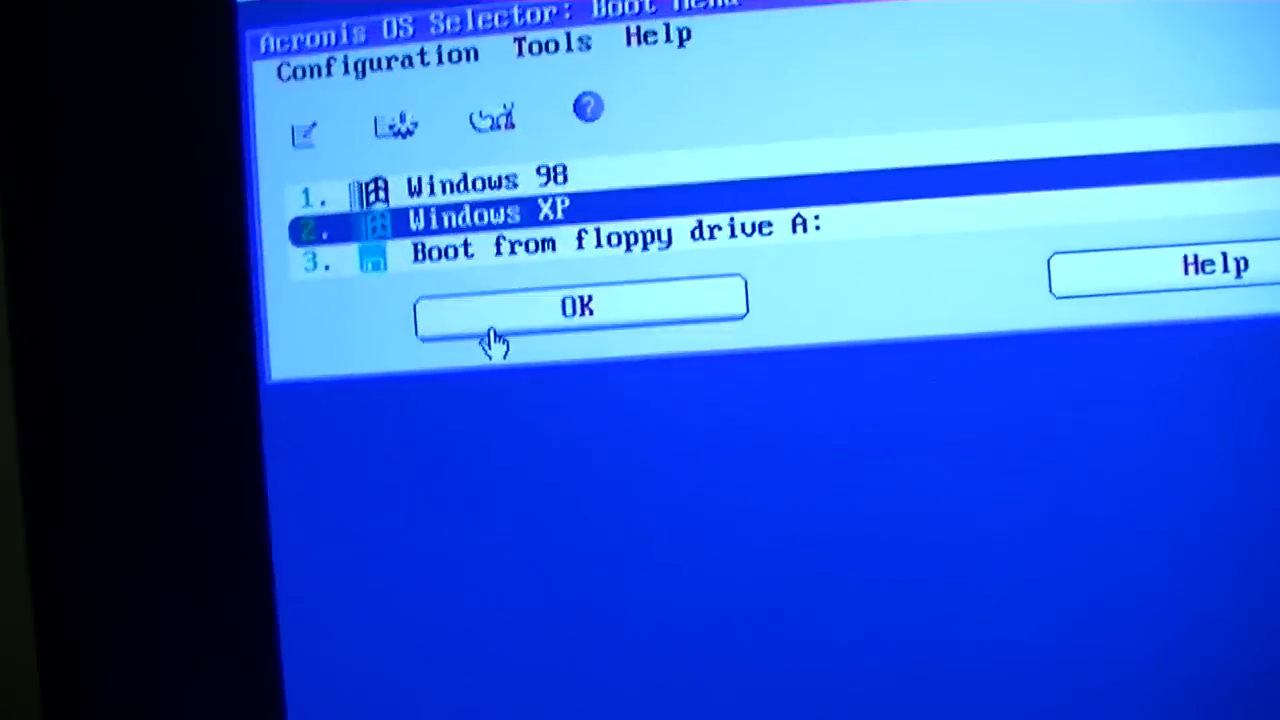
- Boot into Windows XP from the Acronis OS Selector menu
{"action": "left_click", "coordinate": [580, 305]}
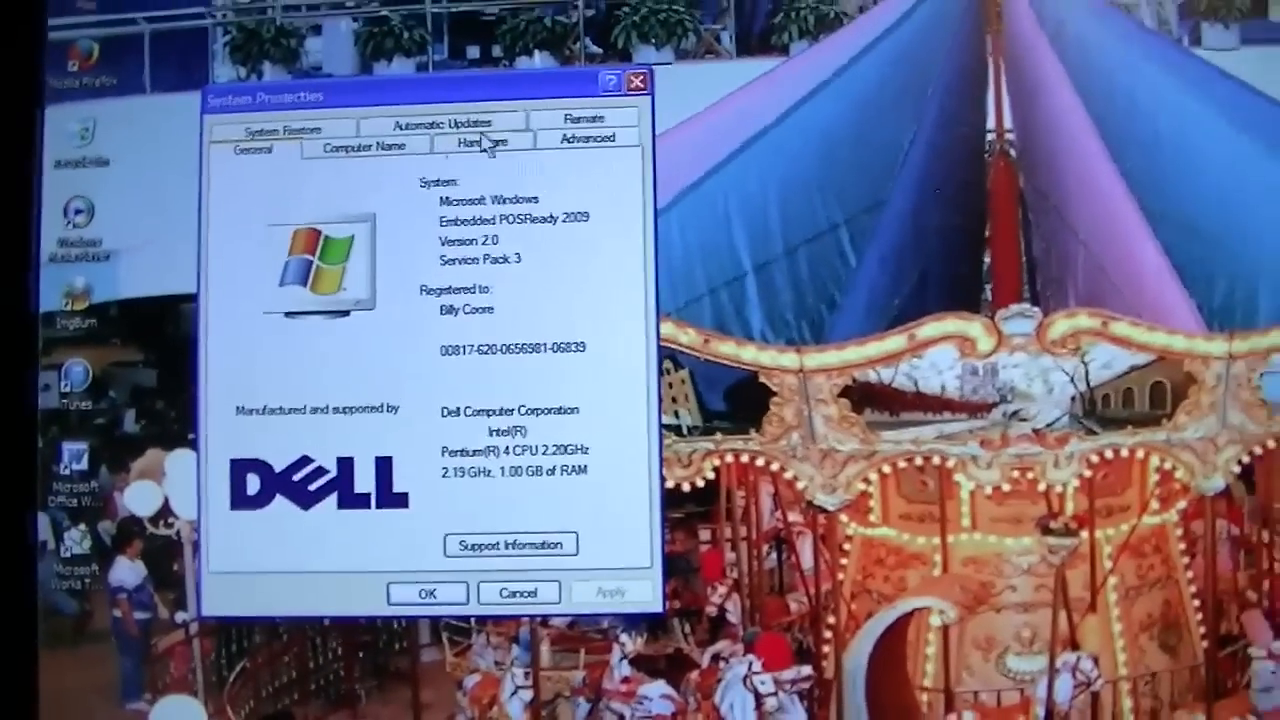
- Reach Device Manager from the Hardware page of System Properties
{"action": "left_click", "coordinate": [486, 140]}
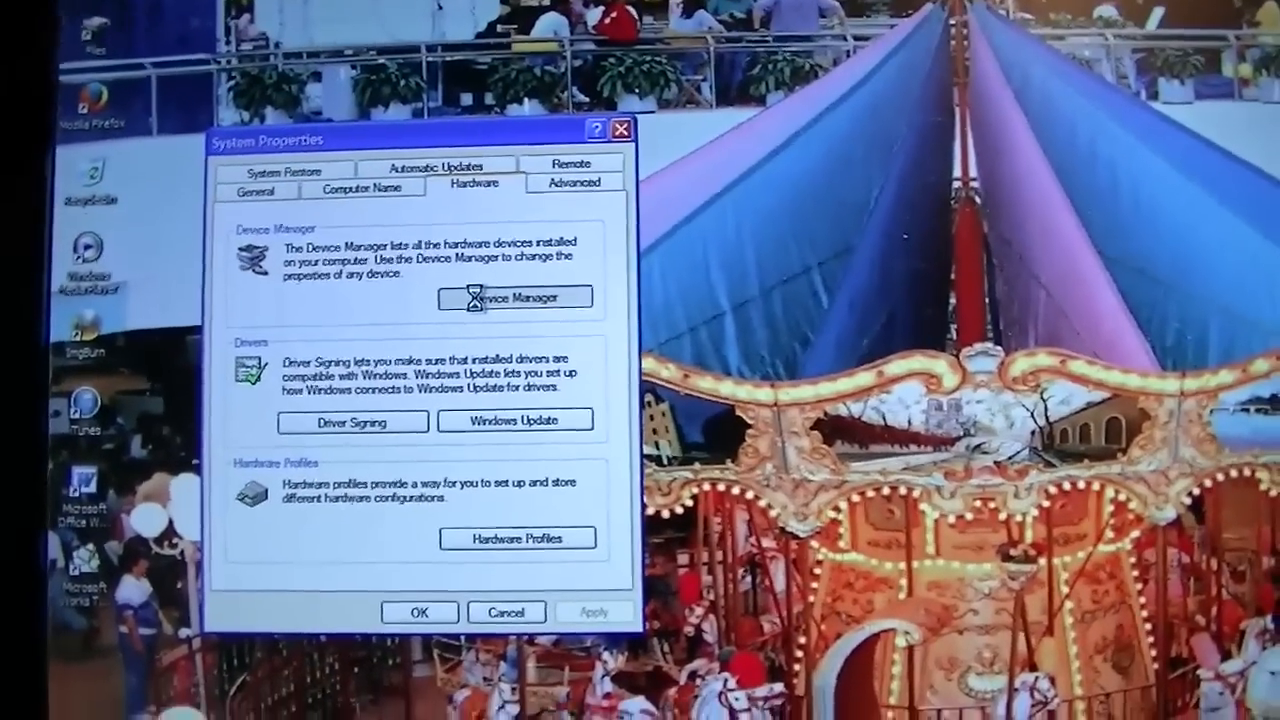
{"action": "left_click", "coordinate": [513, 297]}
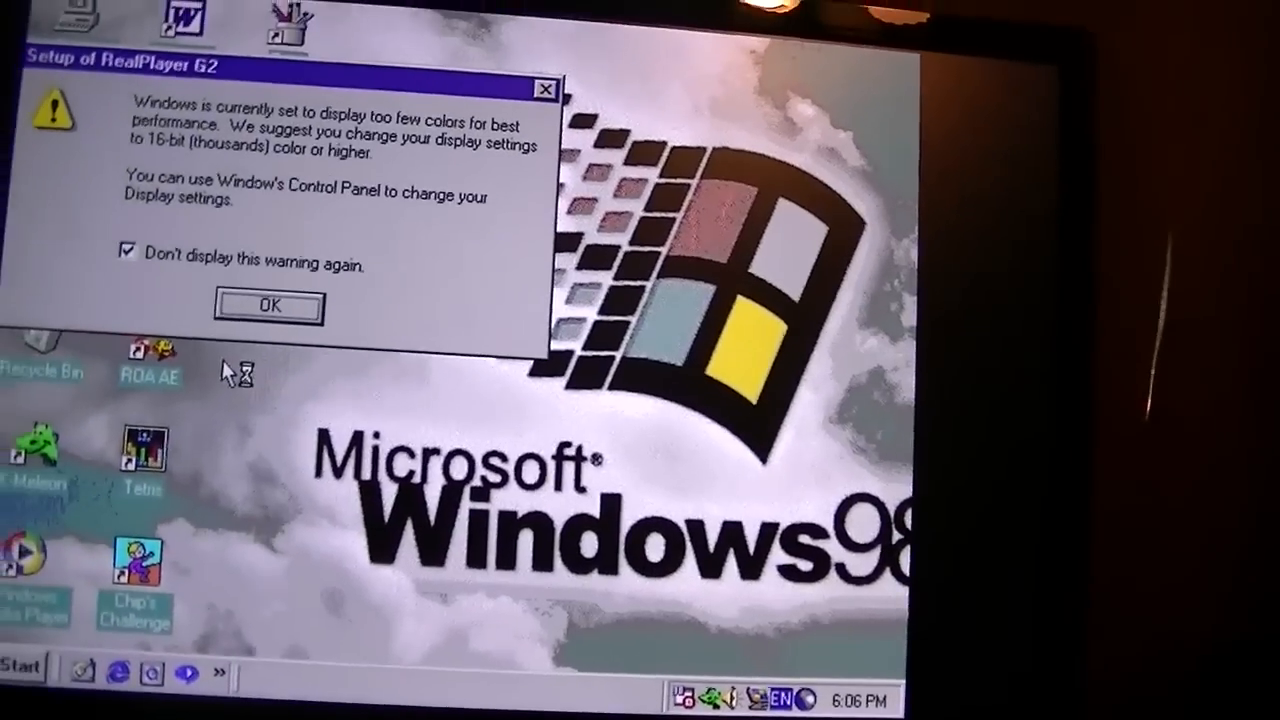
- Dismiss the RealPlayer colour warning and launch 81.98_forceware_win9x_english from Windows 98 (C:)
{"action": "left_click", "coordinate": [268, 306]}
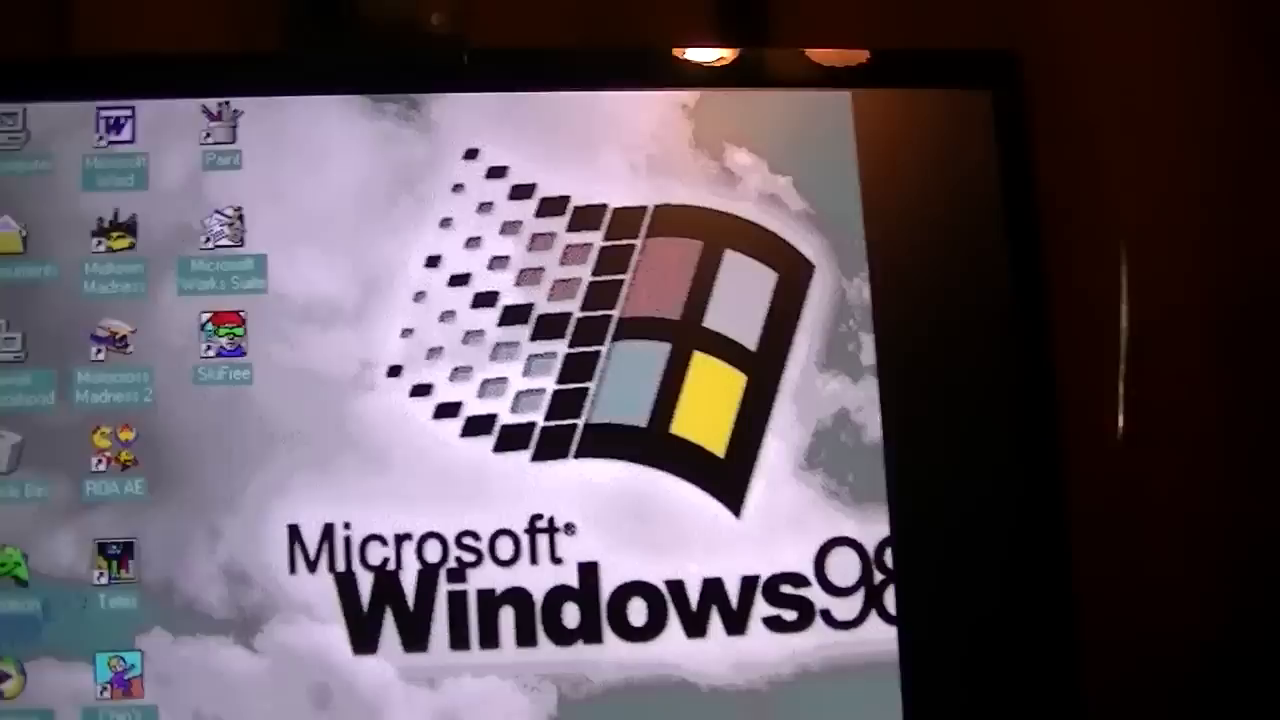
{"action": "double_click", "coordinate": [20, 130]}
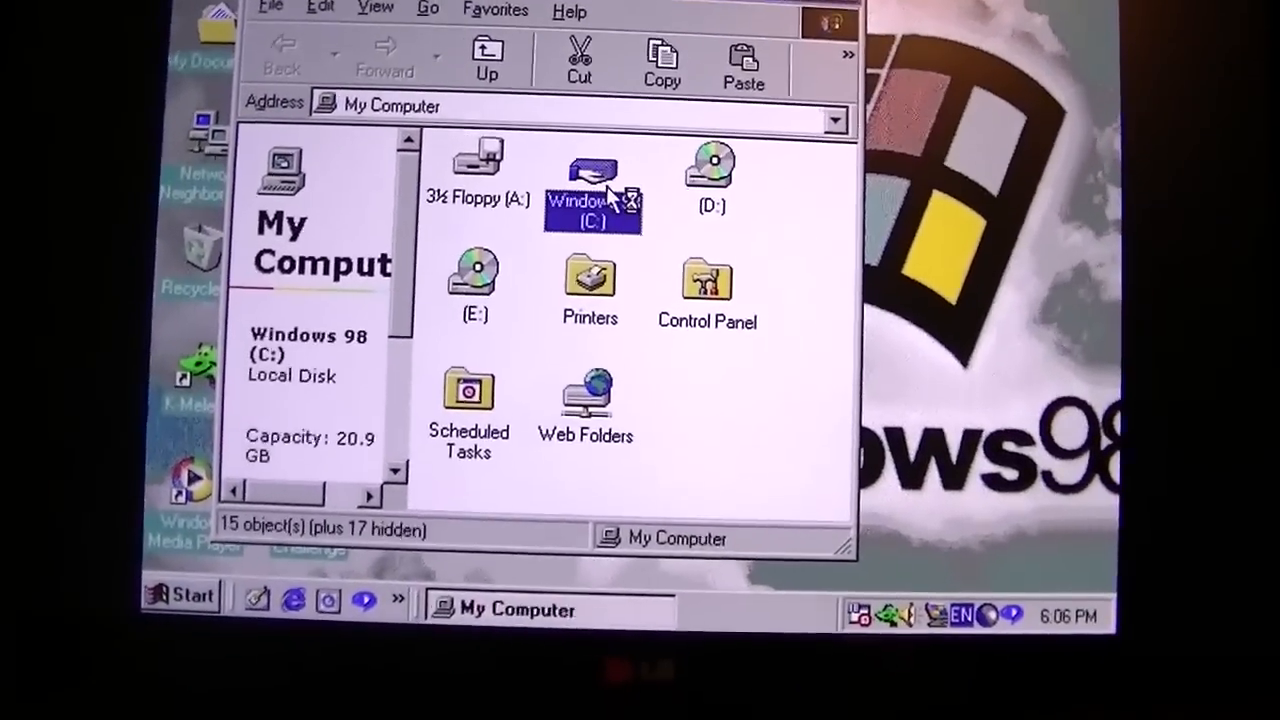
{"action": "double_click", "coordinate": [592, 185]}
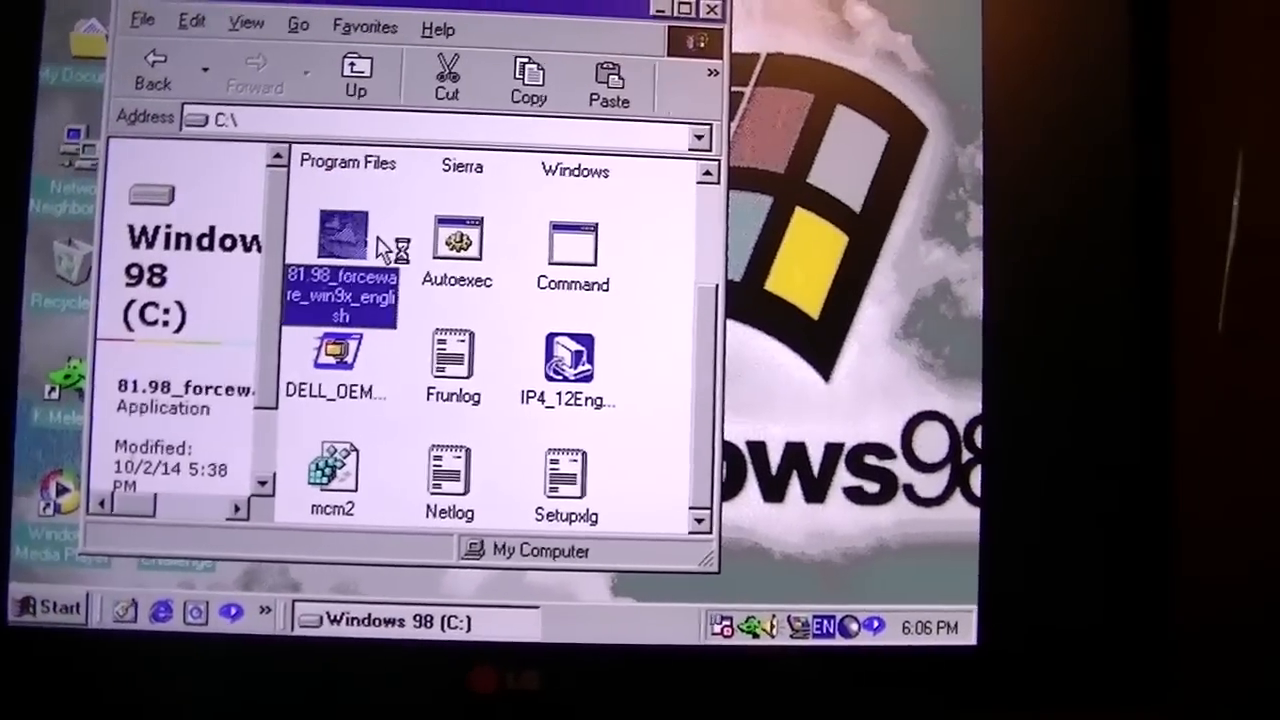
{"action": "double_click", "coordinate": [340, 237]}
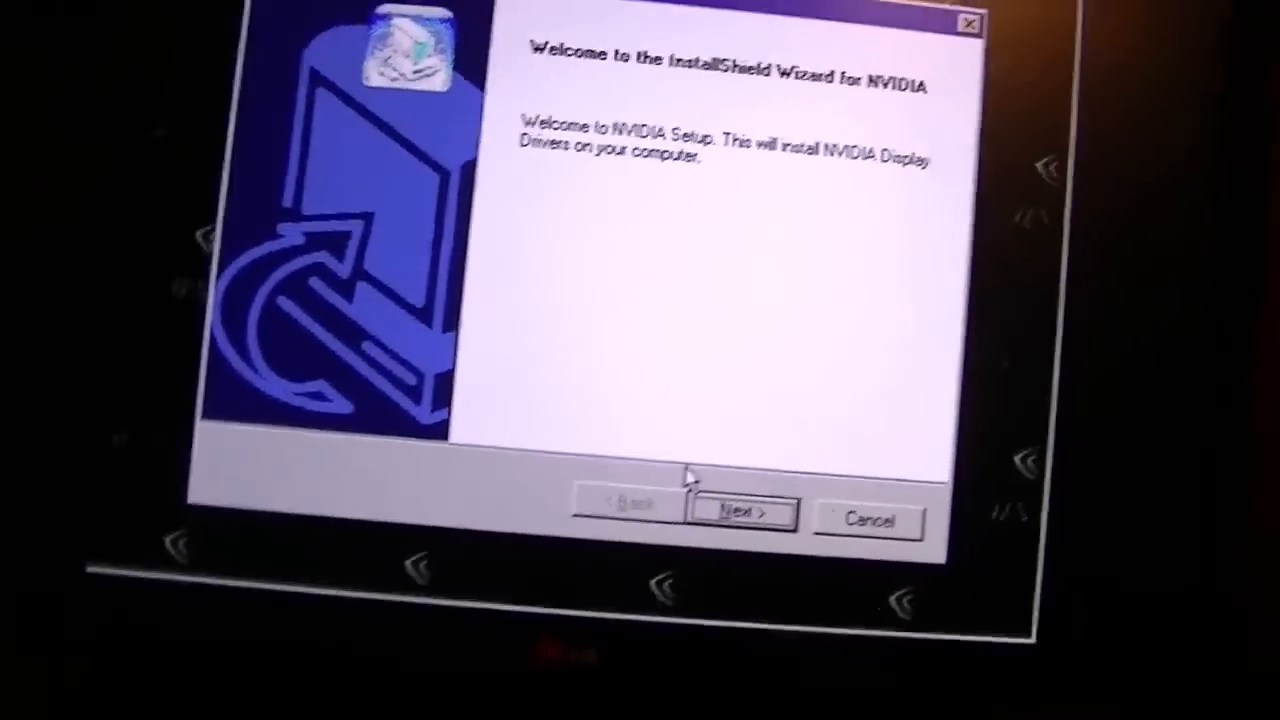
- Install the NVIDIA Windows 95/98/ME display drivers and restart the computer now
{"action": "left_click", "coordinate": [744, 513]}
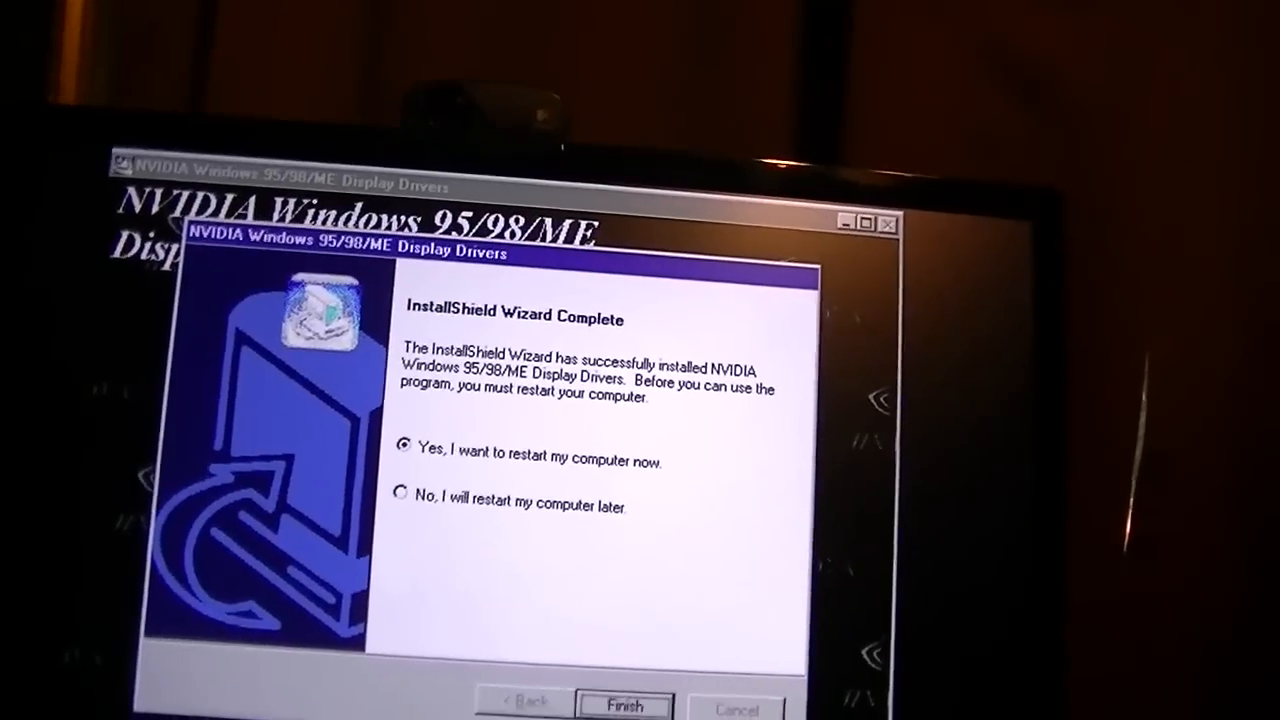
{"action": "left_click", "coordinate": [623, 705]}
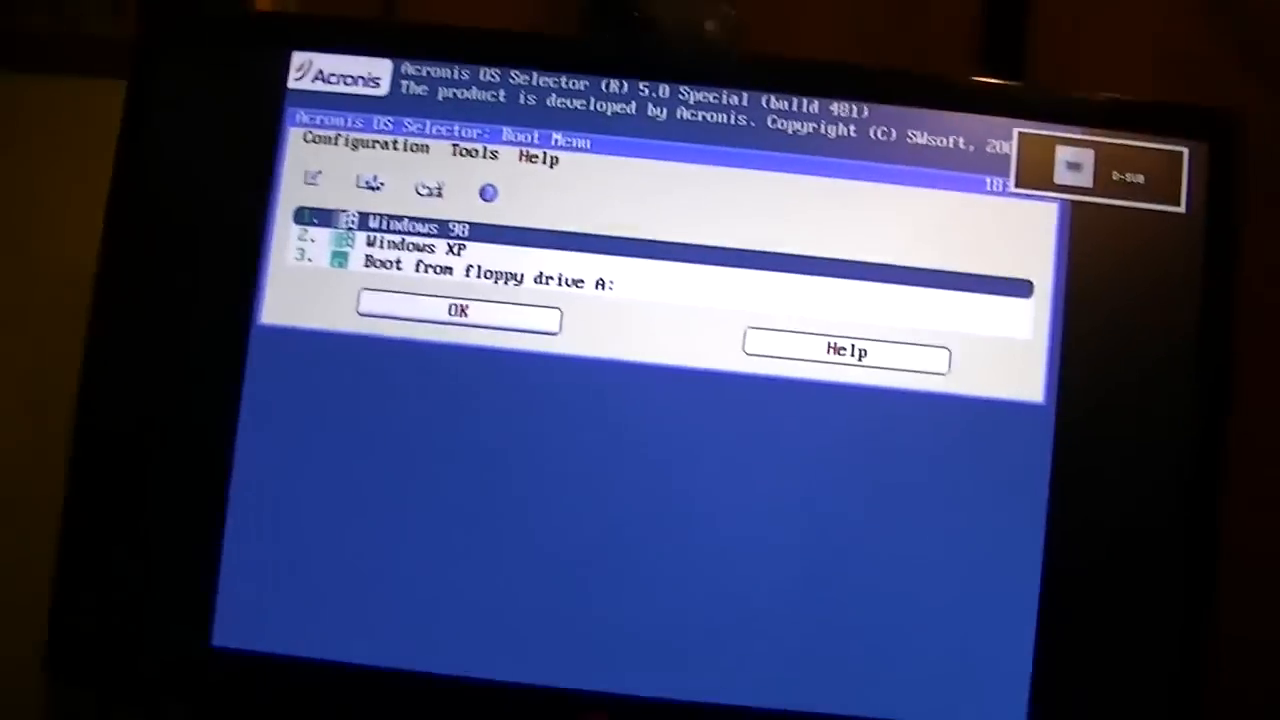
- Boot into Windows 98 from the Acronis OS Selector menu
{"action": "left_click", "coordinate": [458, 311]}
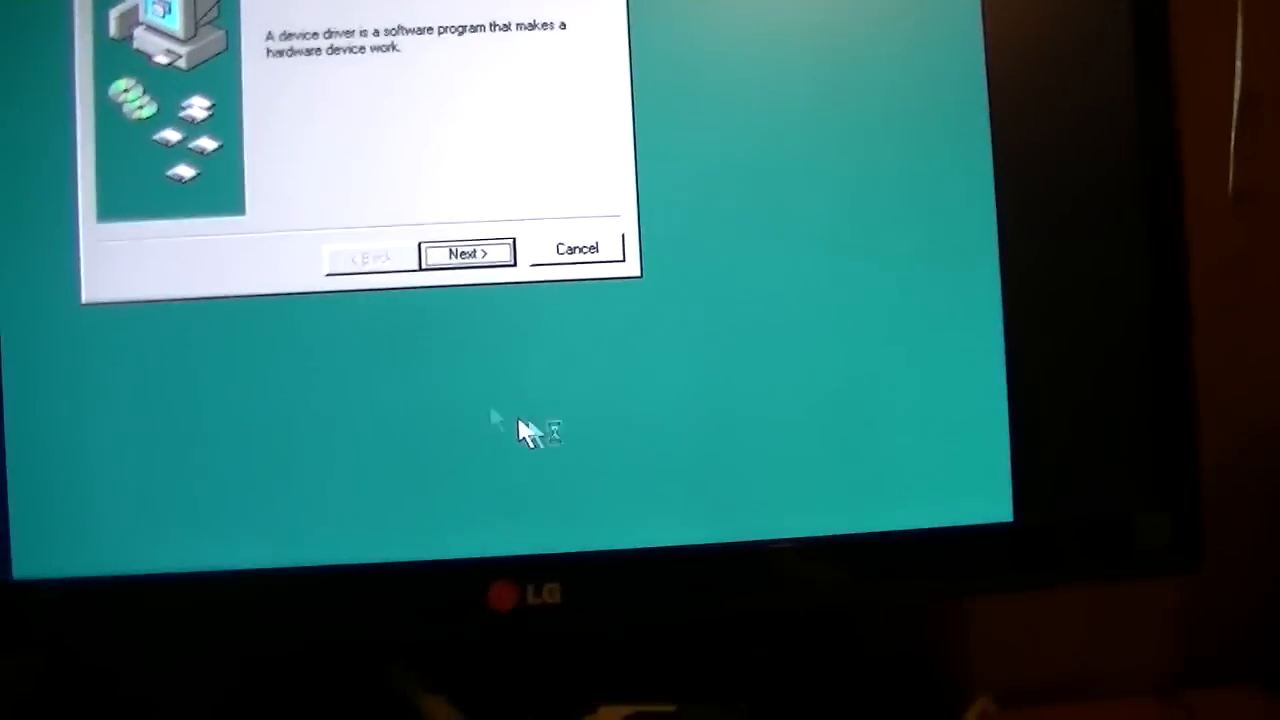
- Advance the Update Device Driver Wizard past its introduction to the Windows drivers step
{"action": "left_click", "coordinate": [466, 252]}
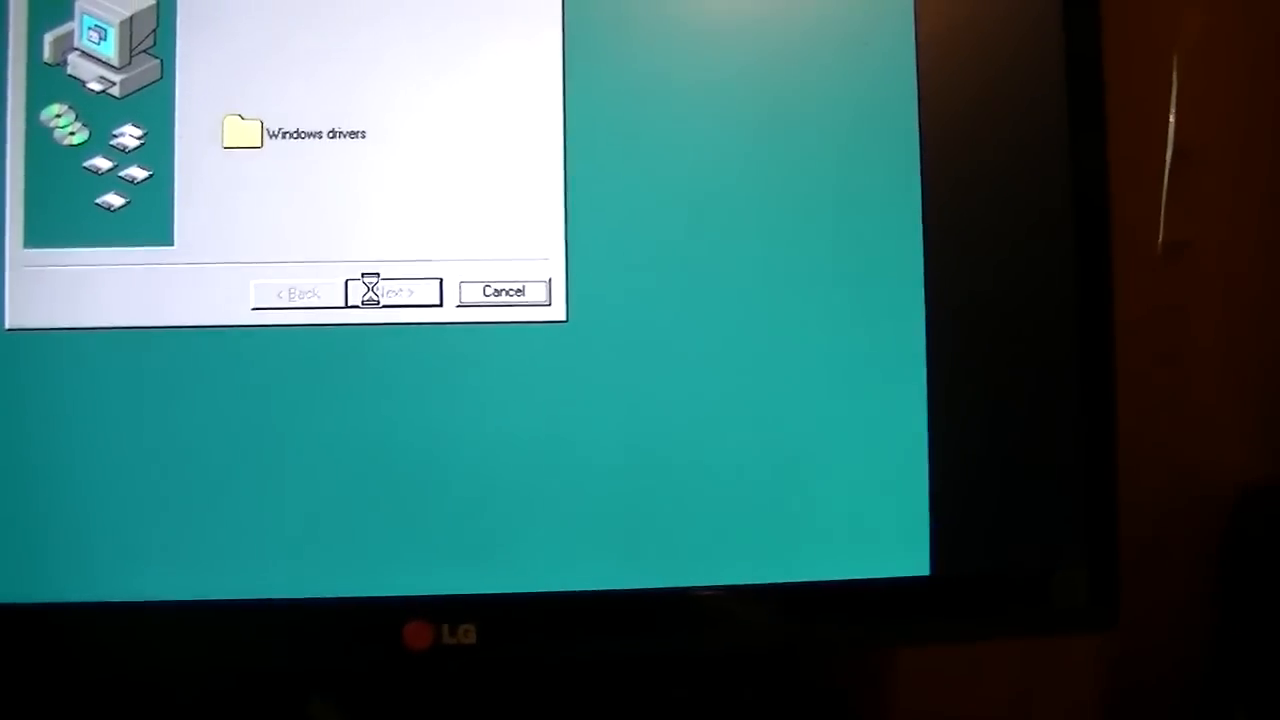
{"action": "left_click", "coordinate": [393, 291]}
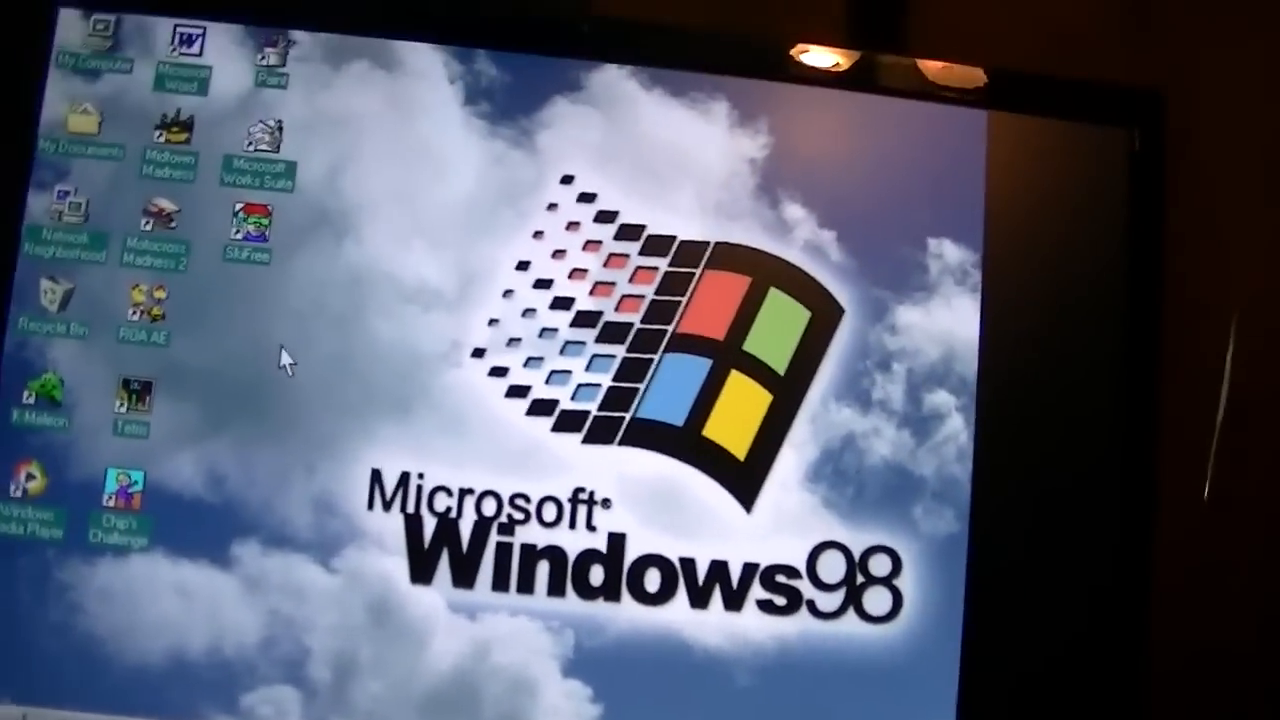
- Bring up Display Properties from the desktop's right-click Properties entry
{"action": "right_click", "coordinate": [715, 590]}
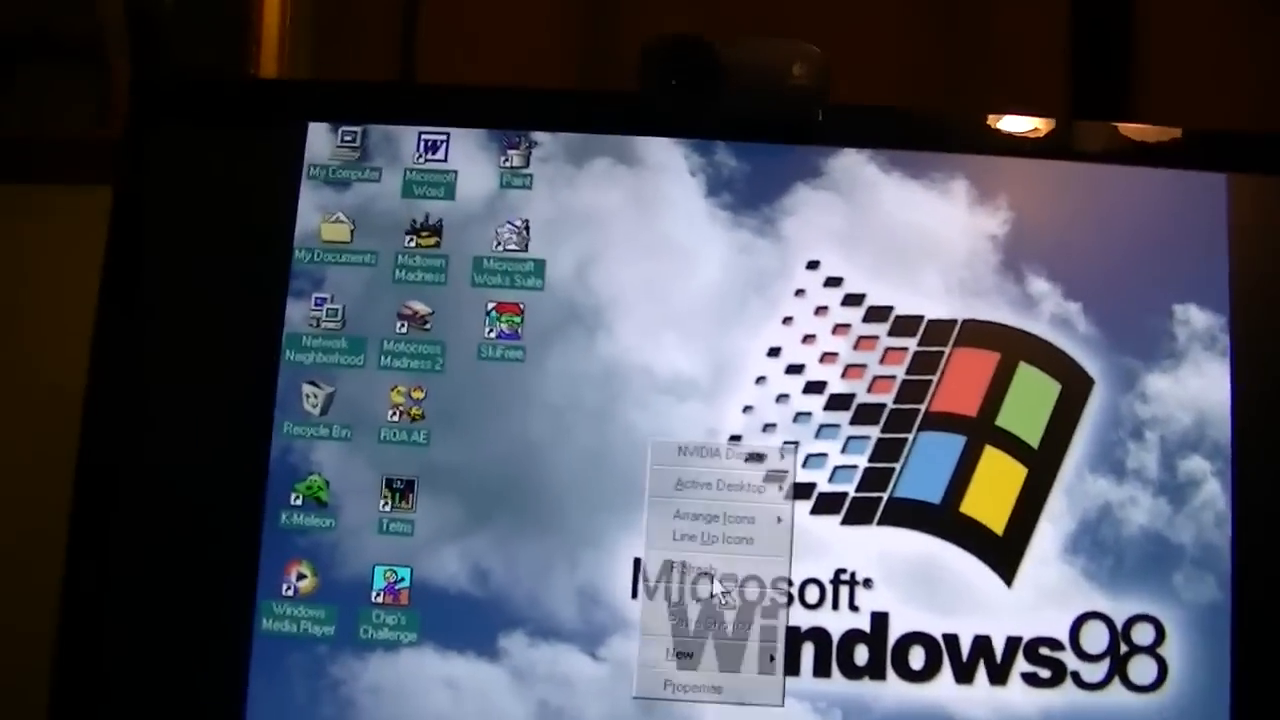
{"action": "left_click", "coordinate": [690, 685]}
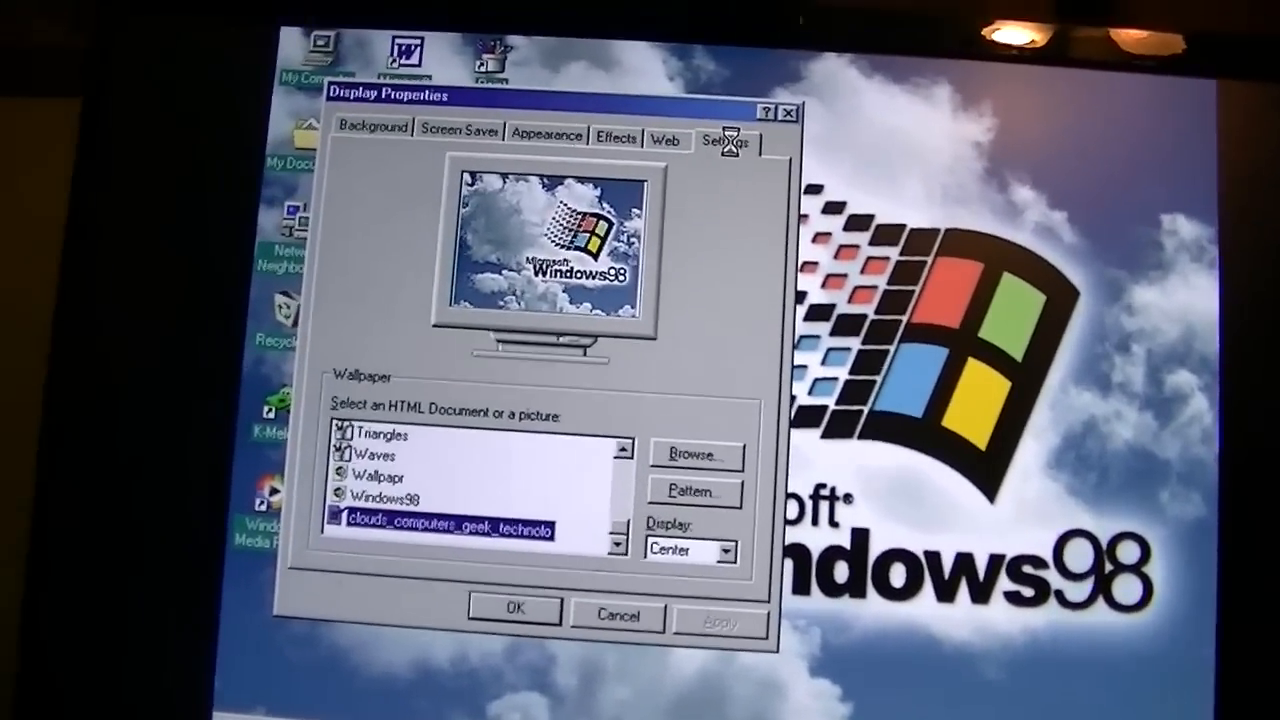
- Show the Settings page listing the NVIDIA GeForce FX 5200 in True Color (32 bit)
{"action": "left_click", "coordinate": [726, 142]}
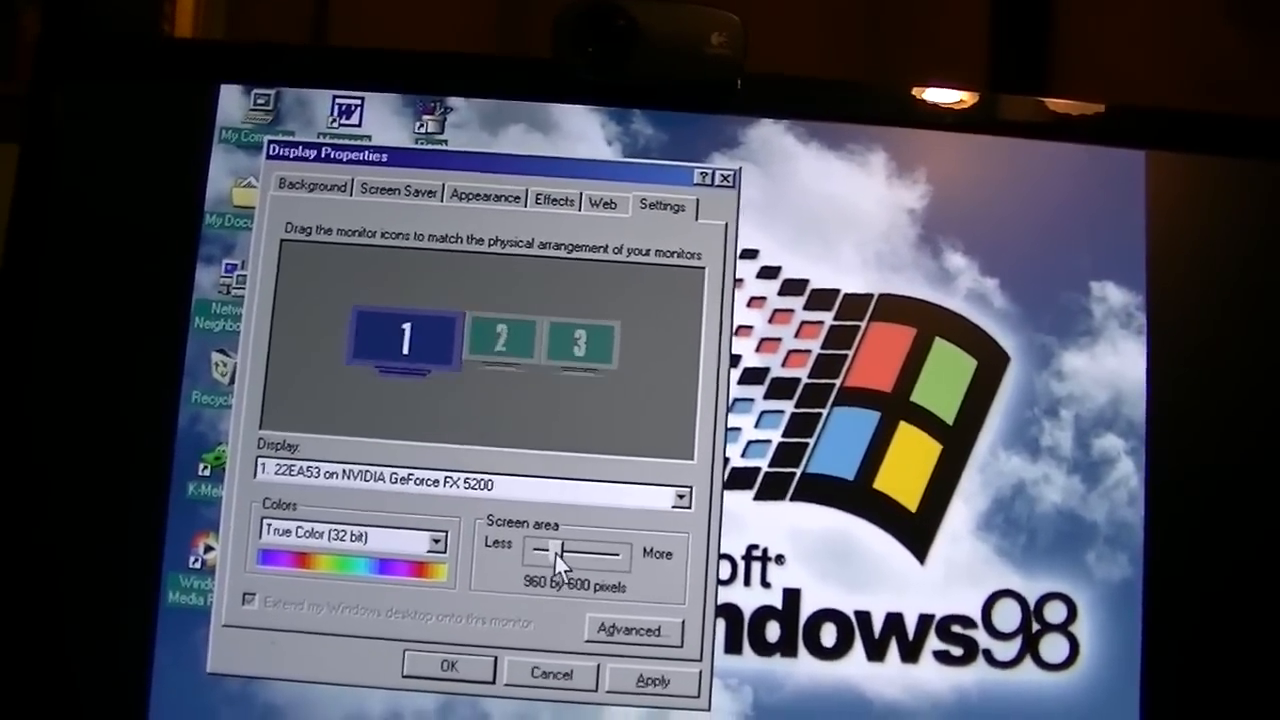
- Raise the screen area to 1920 by 1080 pixels and accept the desktop resize
{"action": "left_click_drag", "start_coordinate": [545, 553], "coordinate": [575, 565]}
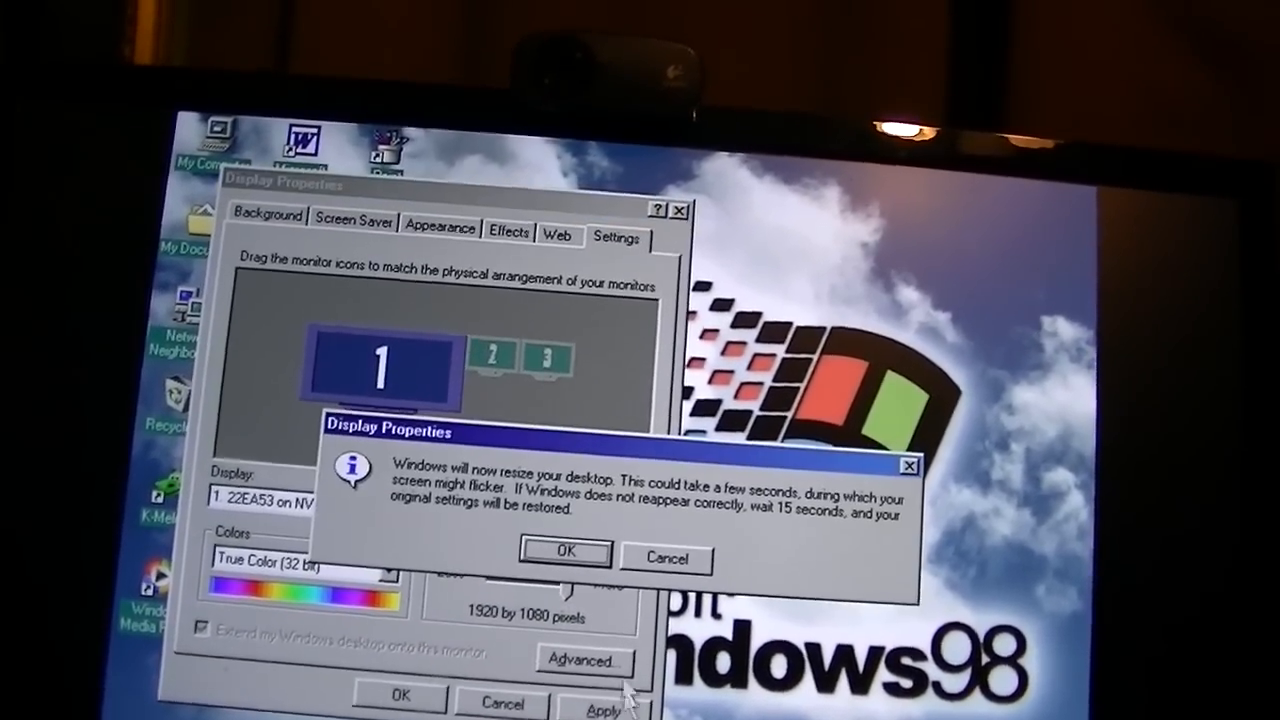
{"action": "left_click", "coordinate": [565, 552]}
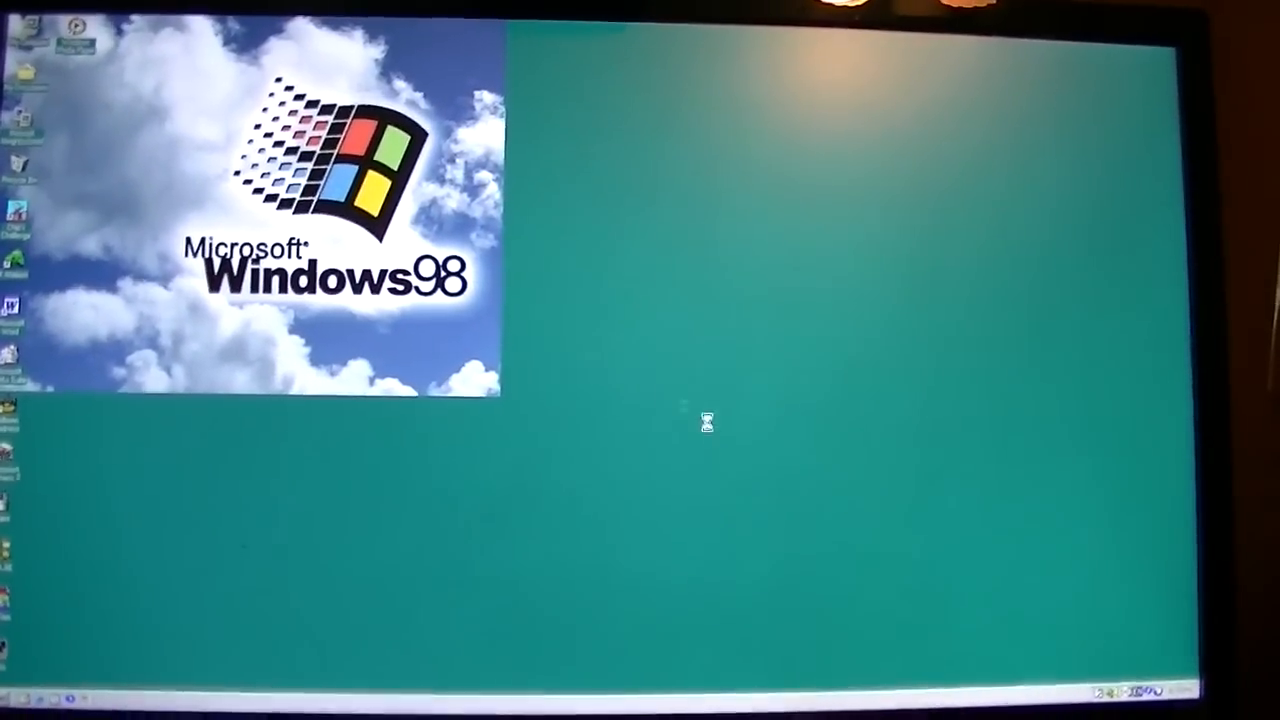
- Check the enlarged 1920 by 1080 desktop's shortcut menu and close the My Computer window
{"action": "right_click", "coordinate": [706, 421]}
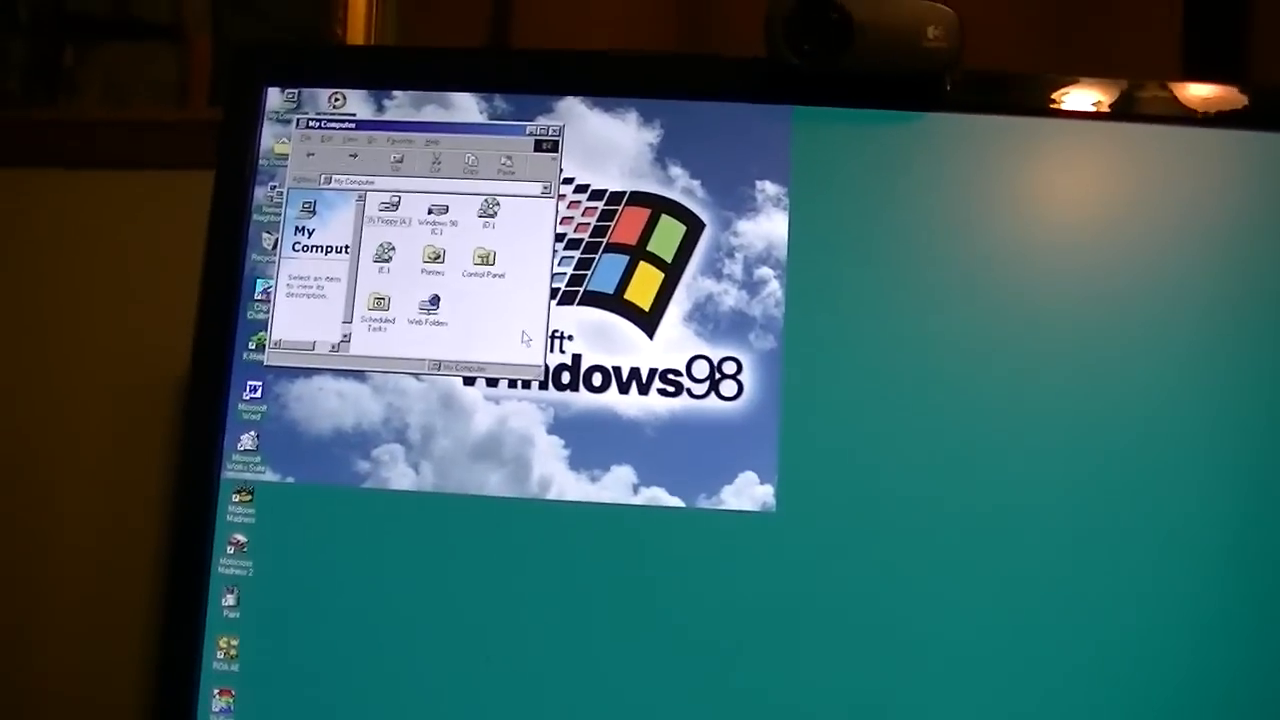
{"action": "right_click", "coordinate": [465, 340]}
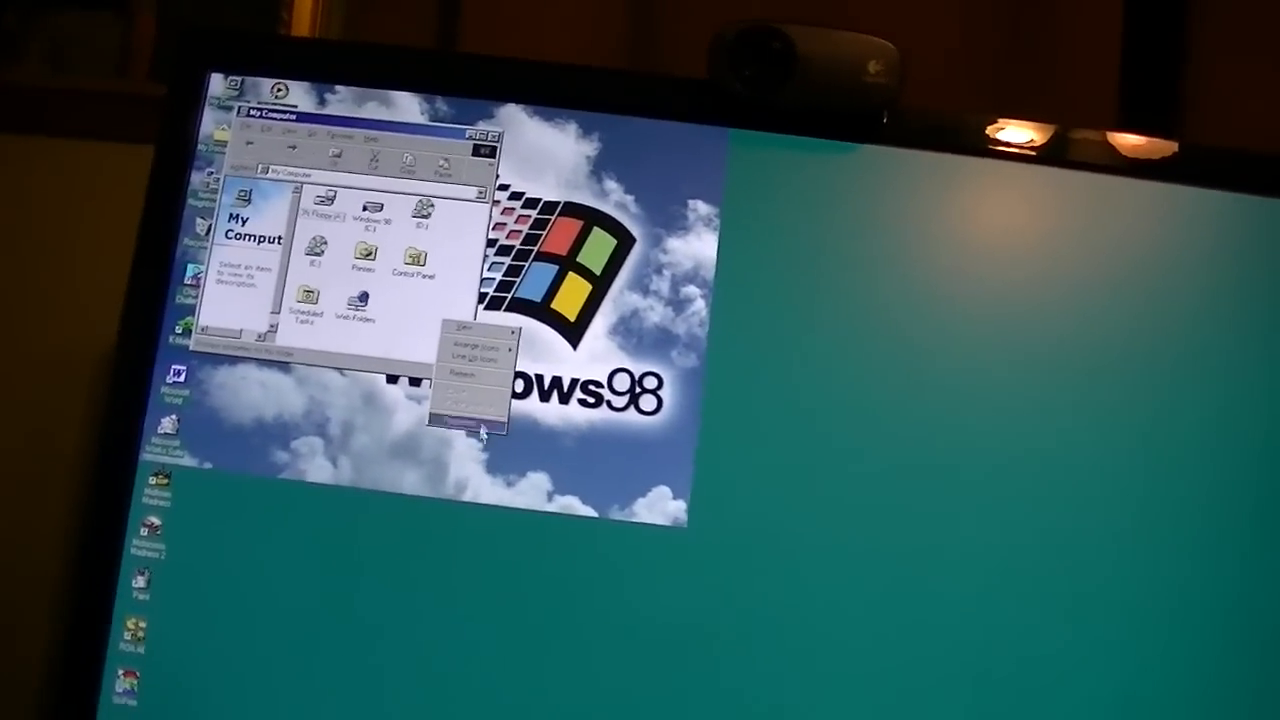
{"action": "left_click", "coordinate": [470, 418]}
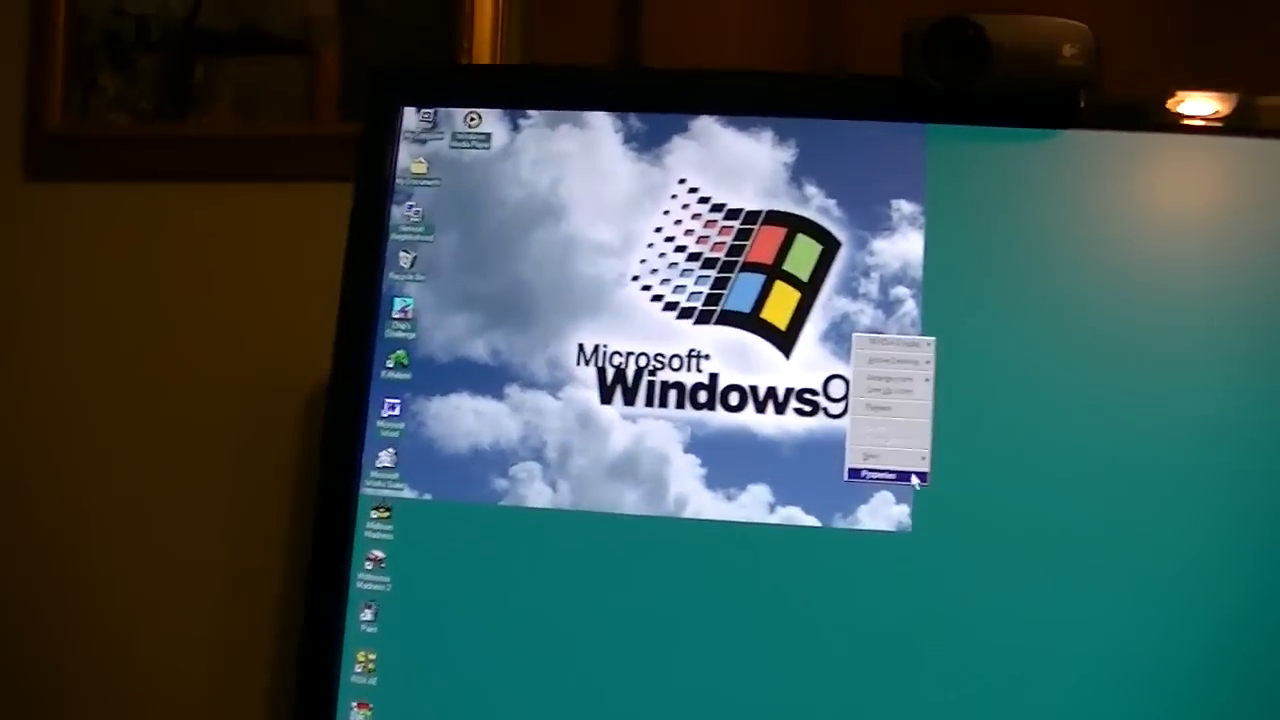
- Set the screen area back to 800 by 600 in Display Properties and apply it
{"action": "left_click", "coordinate": [883, 476]}
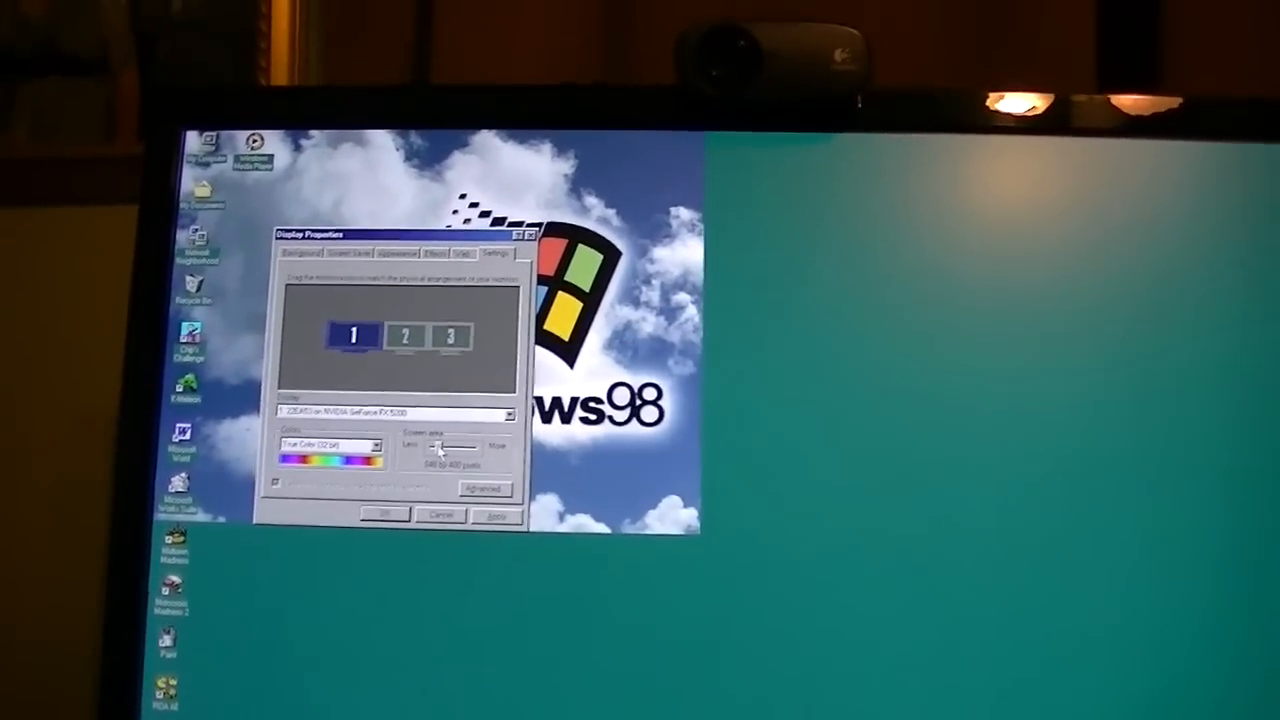
{"action": "left_click", "coordinate": [497, 515]}
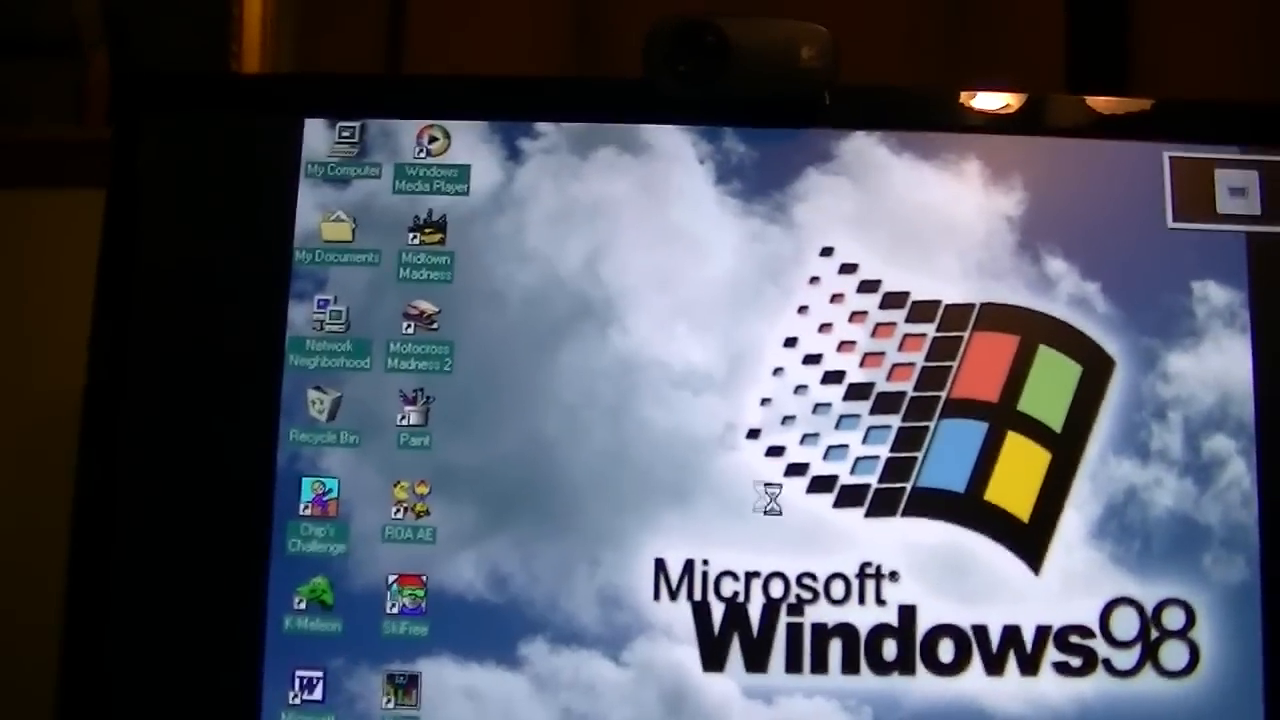
- Show Device Manager's Display adapters listing the Intel 82845G controller and NVIDIA GeForce FX 5200
{"action": "right_click", "coordinate": [730, 500]}
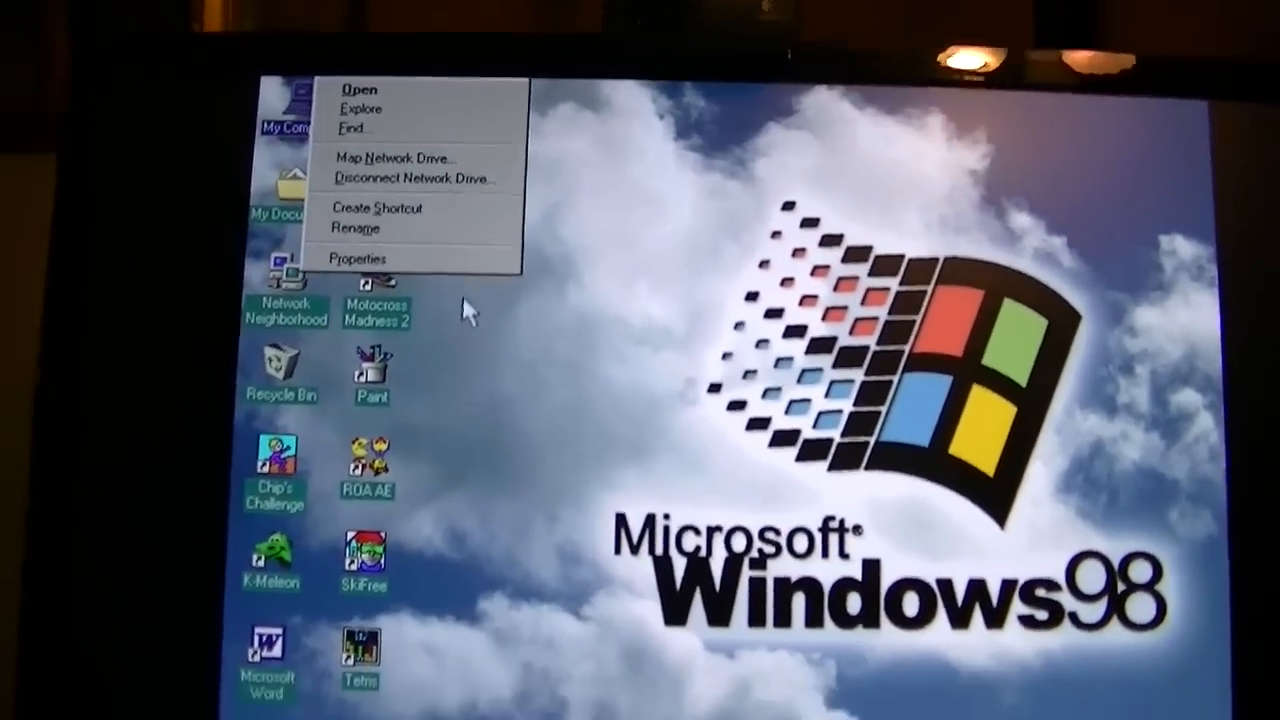
{"action": "left_click", "coordinate": [358, 258]}
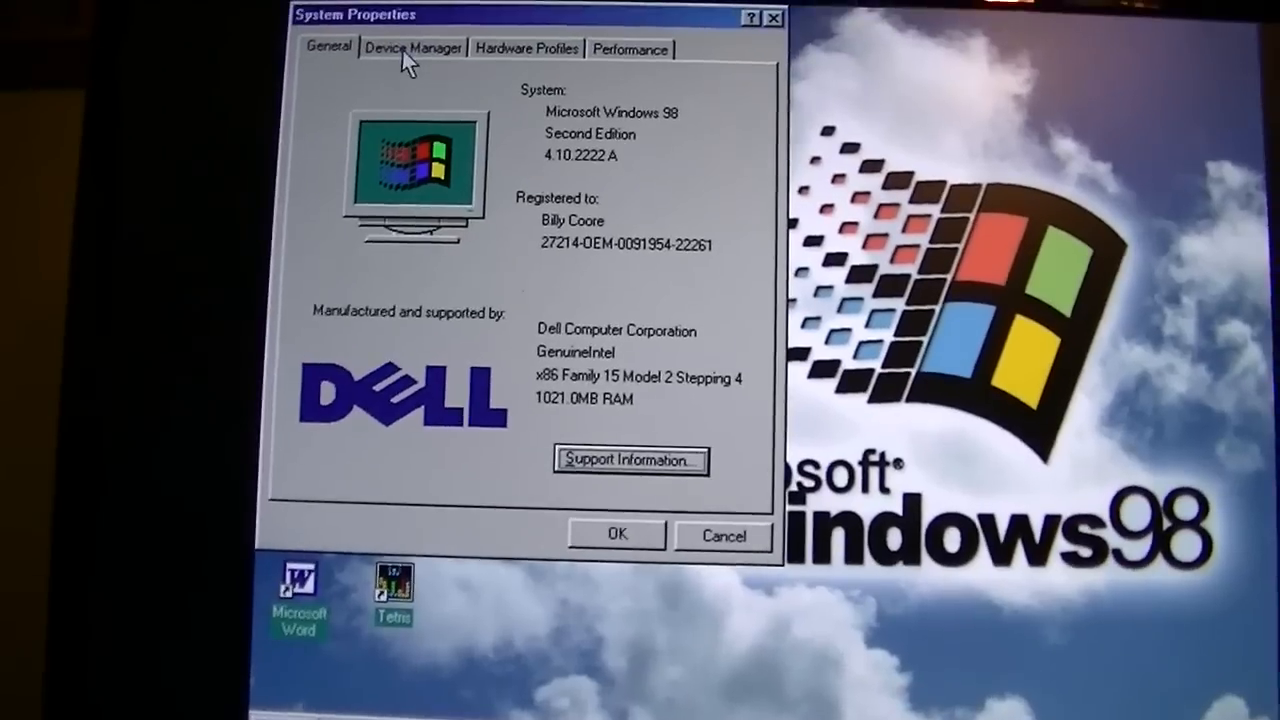
{"action": "left_click", "coordinate": [413, 47]}
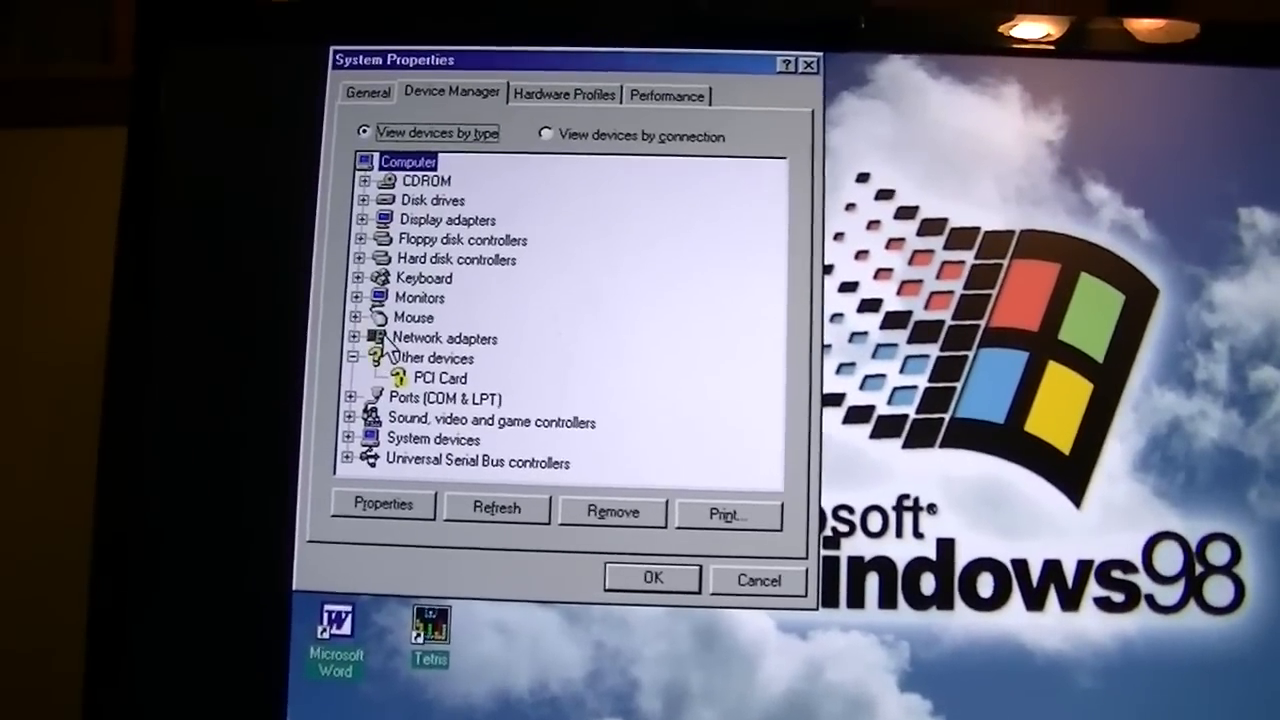
{"action": "left_click", "coordinate": [360, 219]}
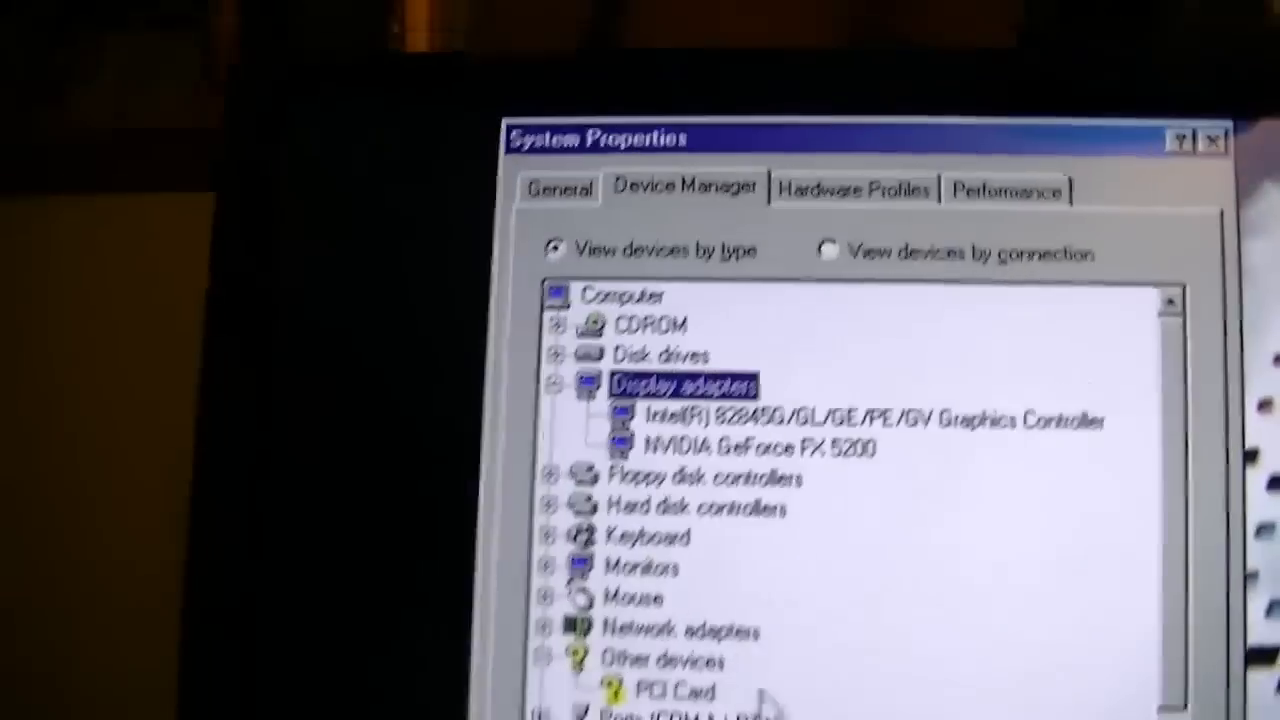